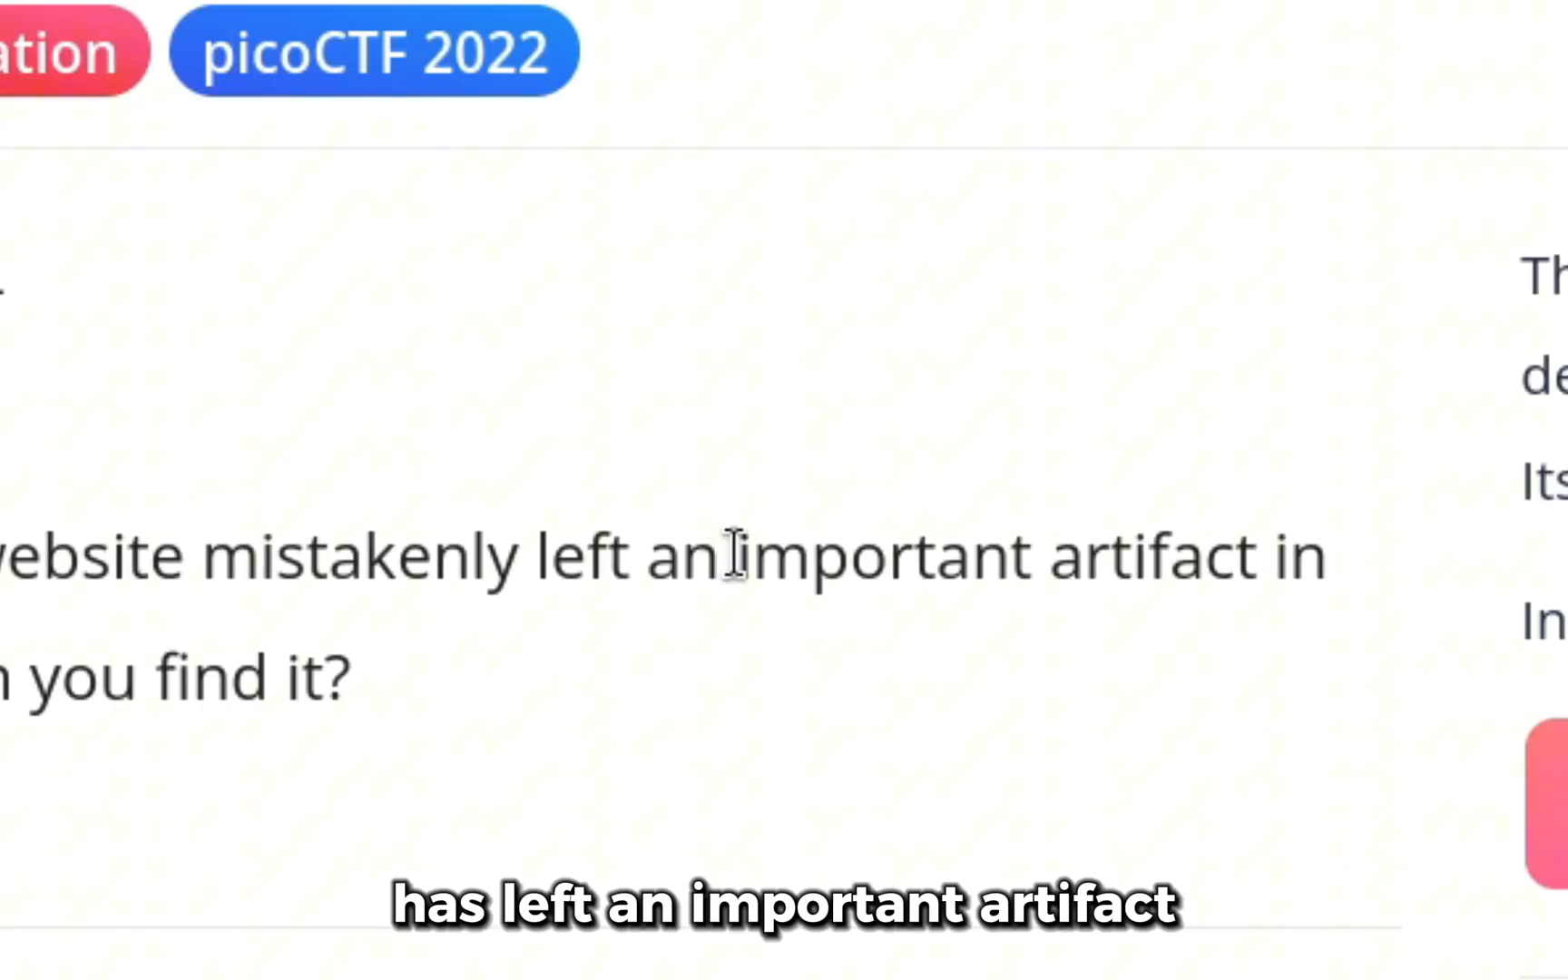
Step: Select the instance website link text in the challenge description
drag(724, 555, 1170, 556)
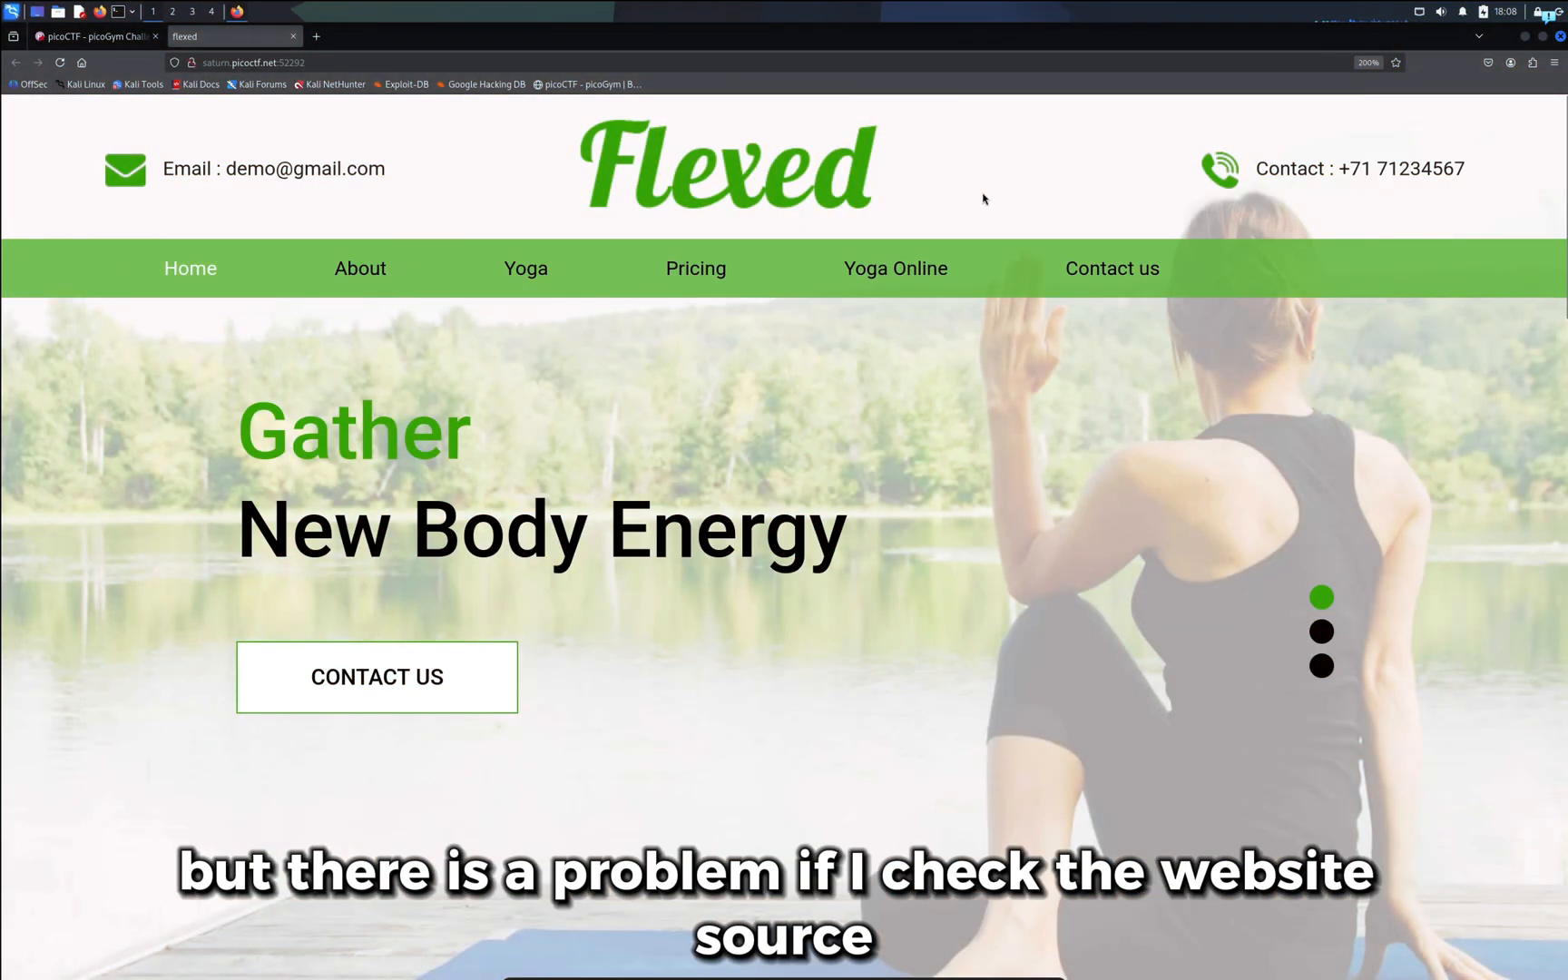
Step: View the Flexed page source, inspect the linked bootstrap.min.css, then return to the homepage
right_click(984, 198)
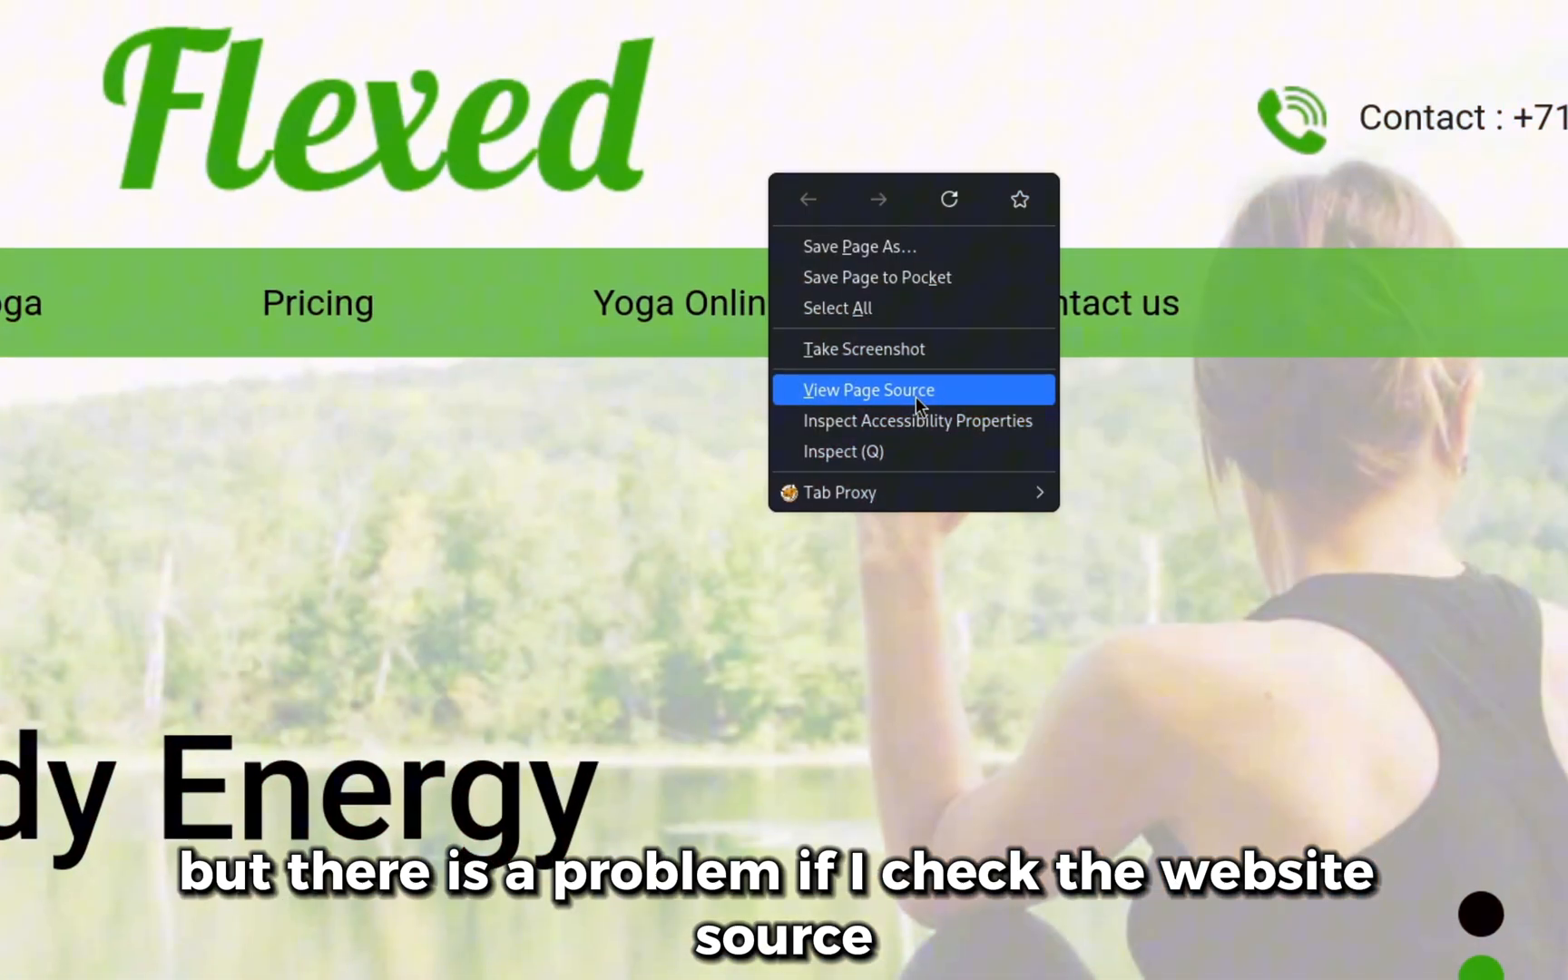
click(867, 390)
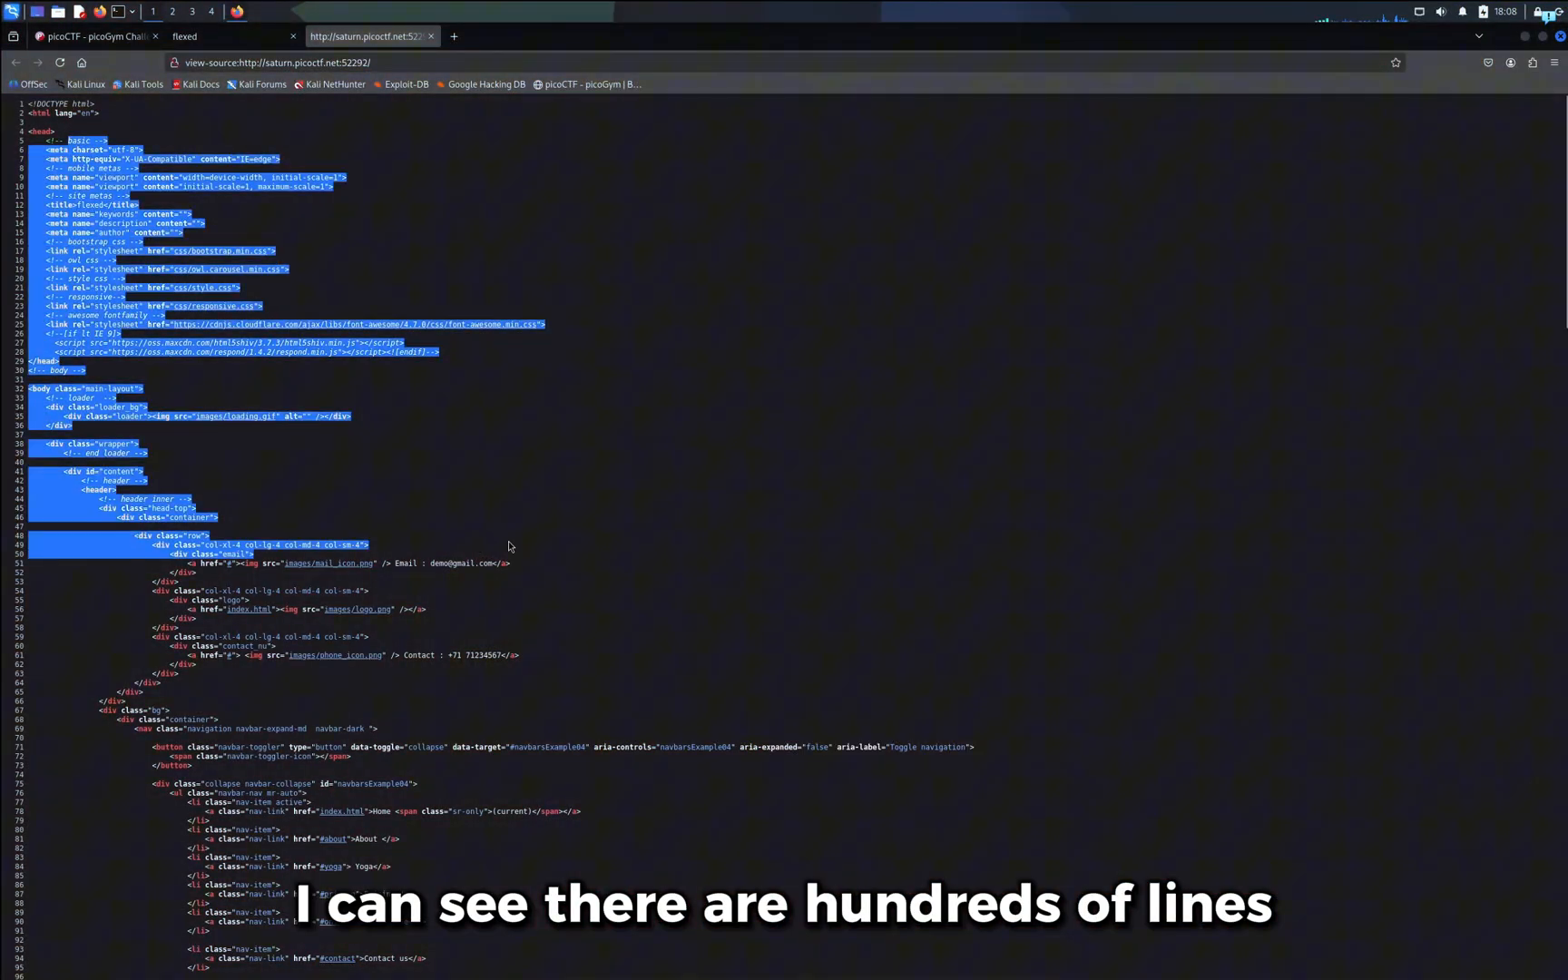
scroll(down, 3)
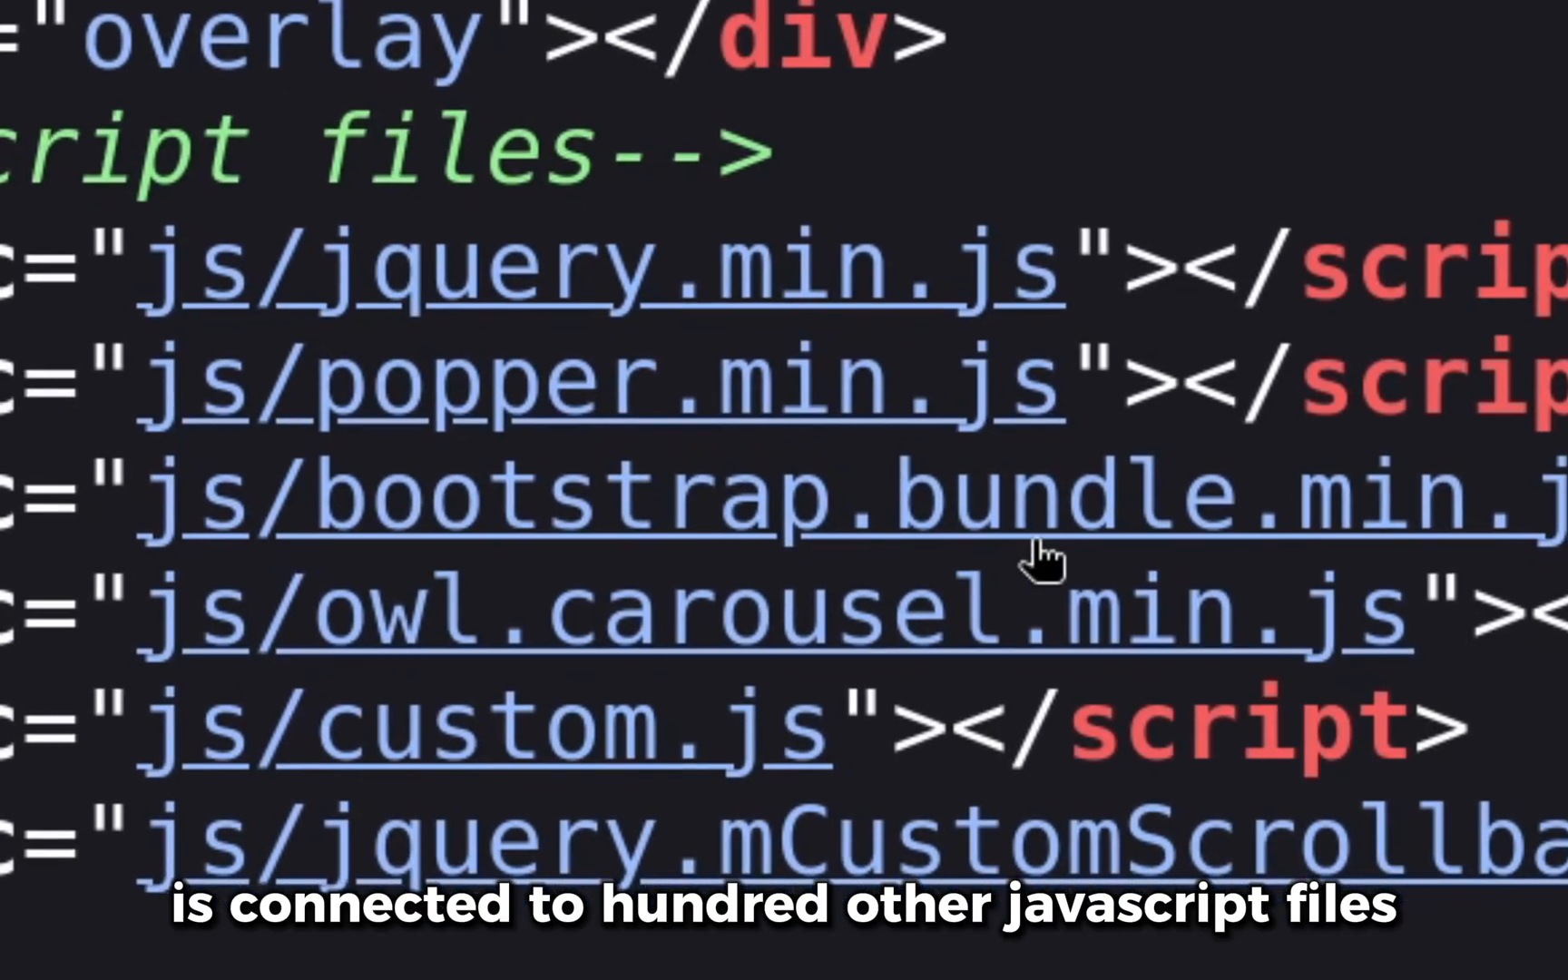
scroll(down, 3)
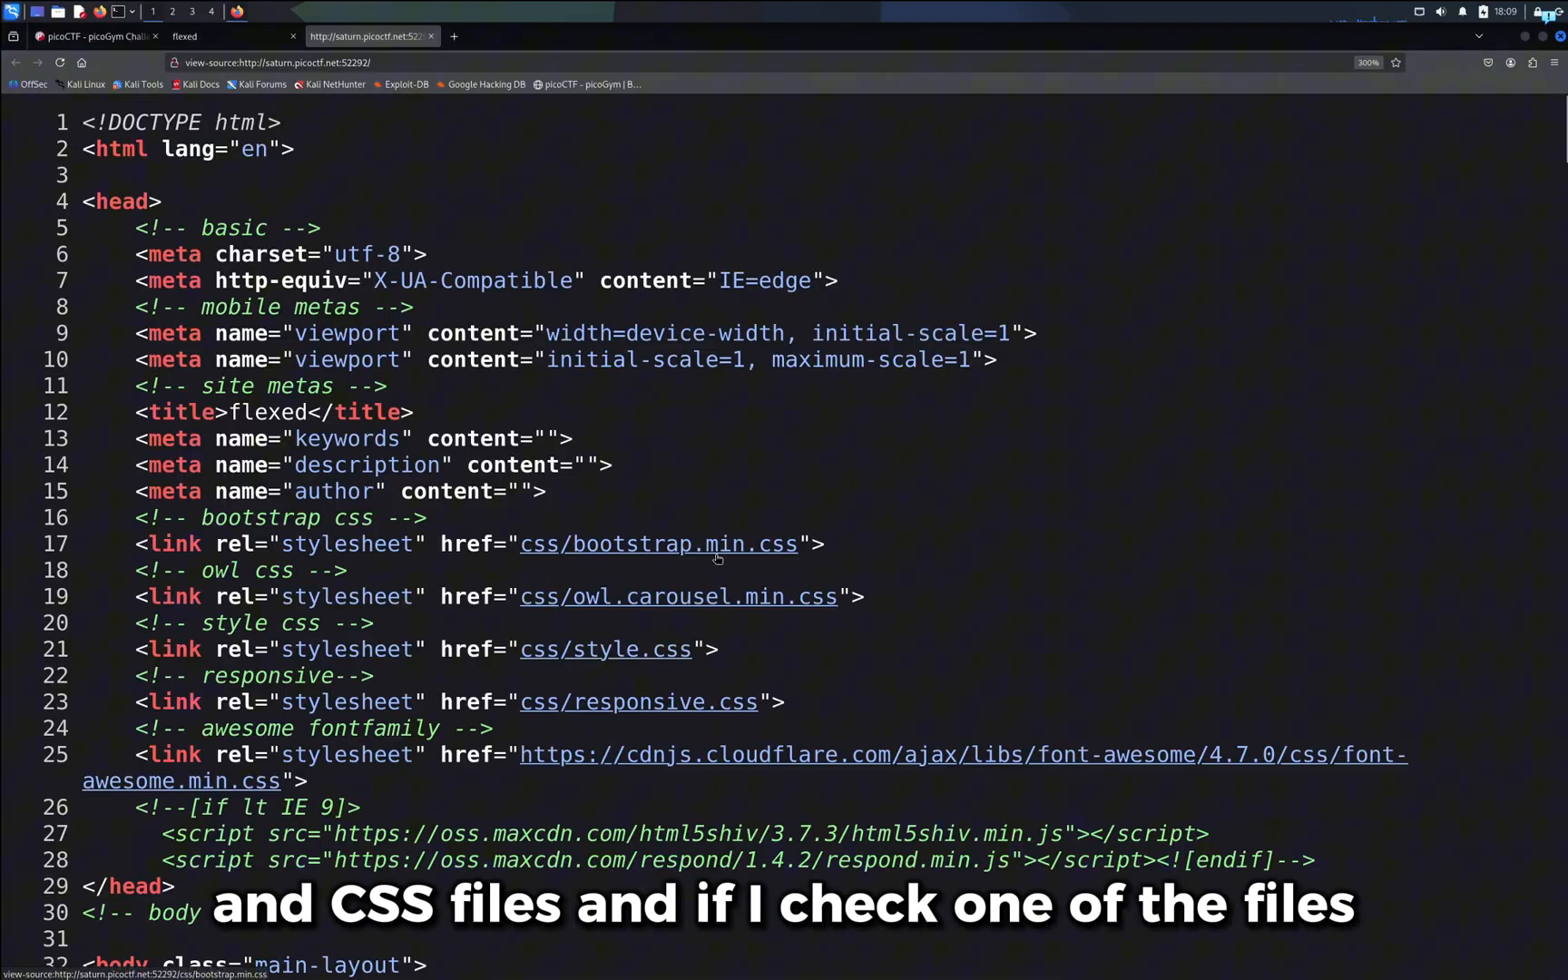
click(656, 542)
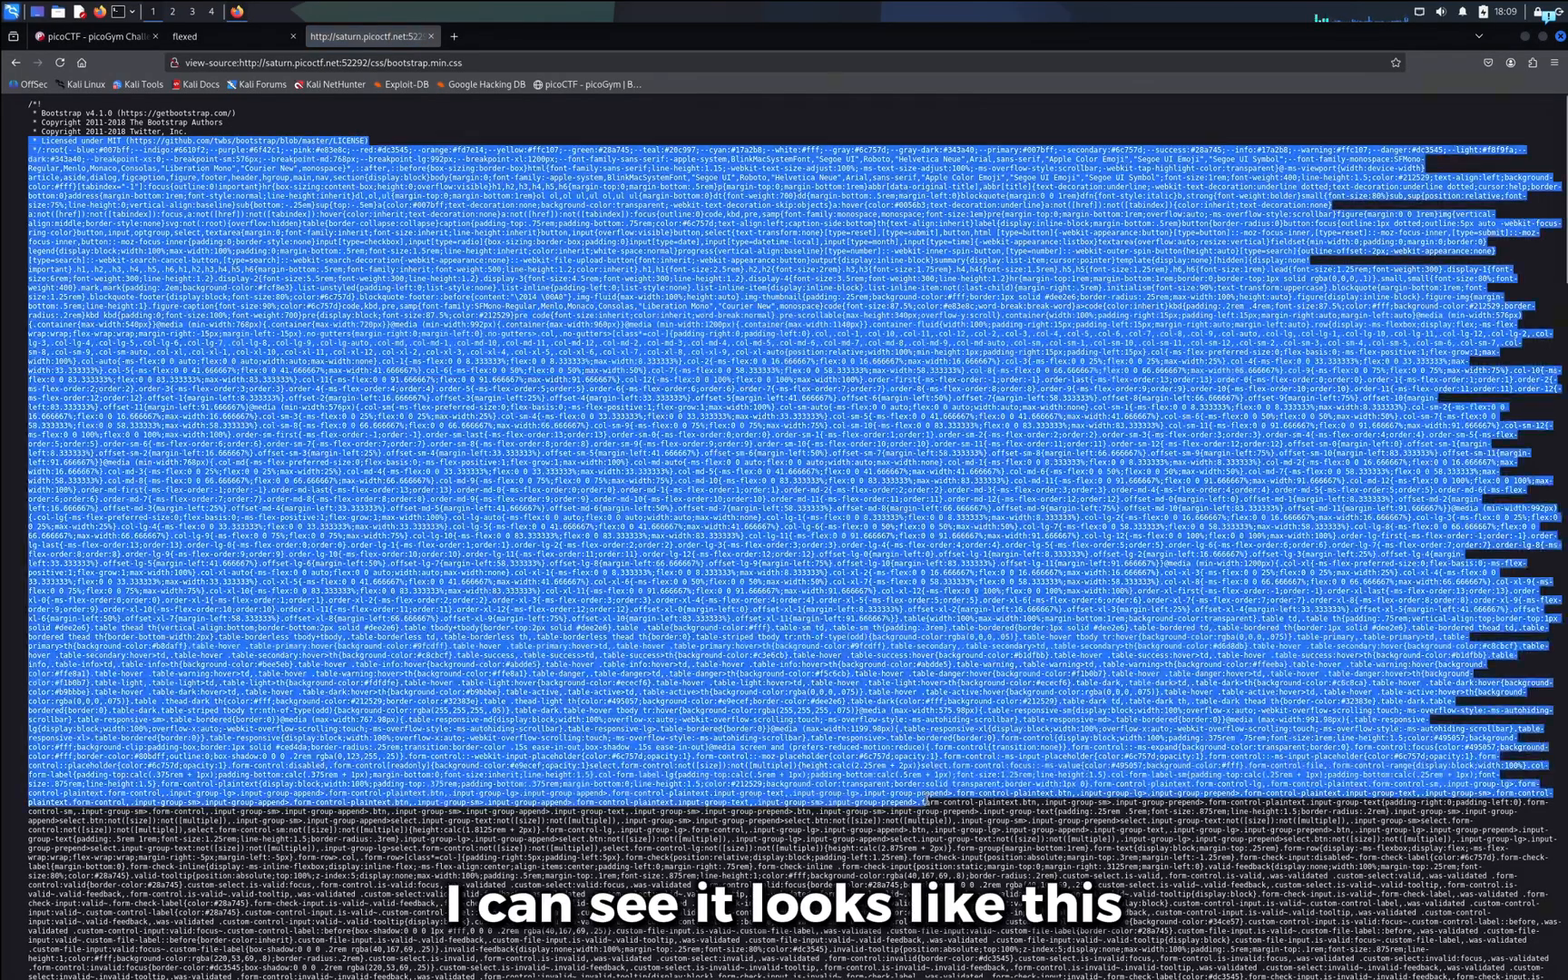
click(185, 37)
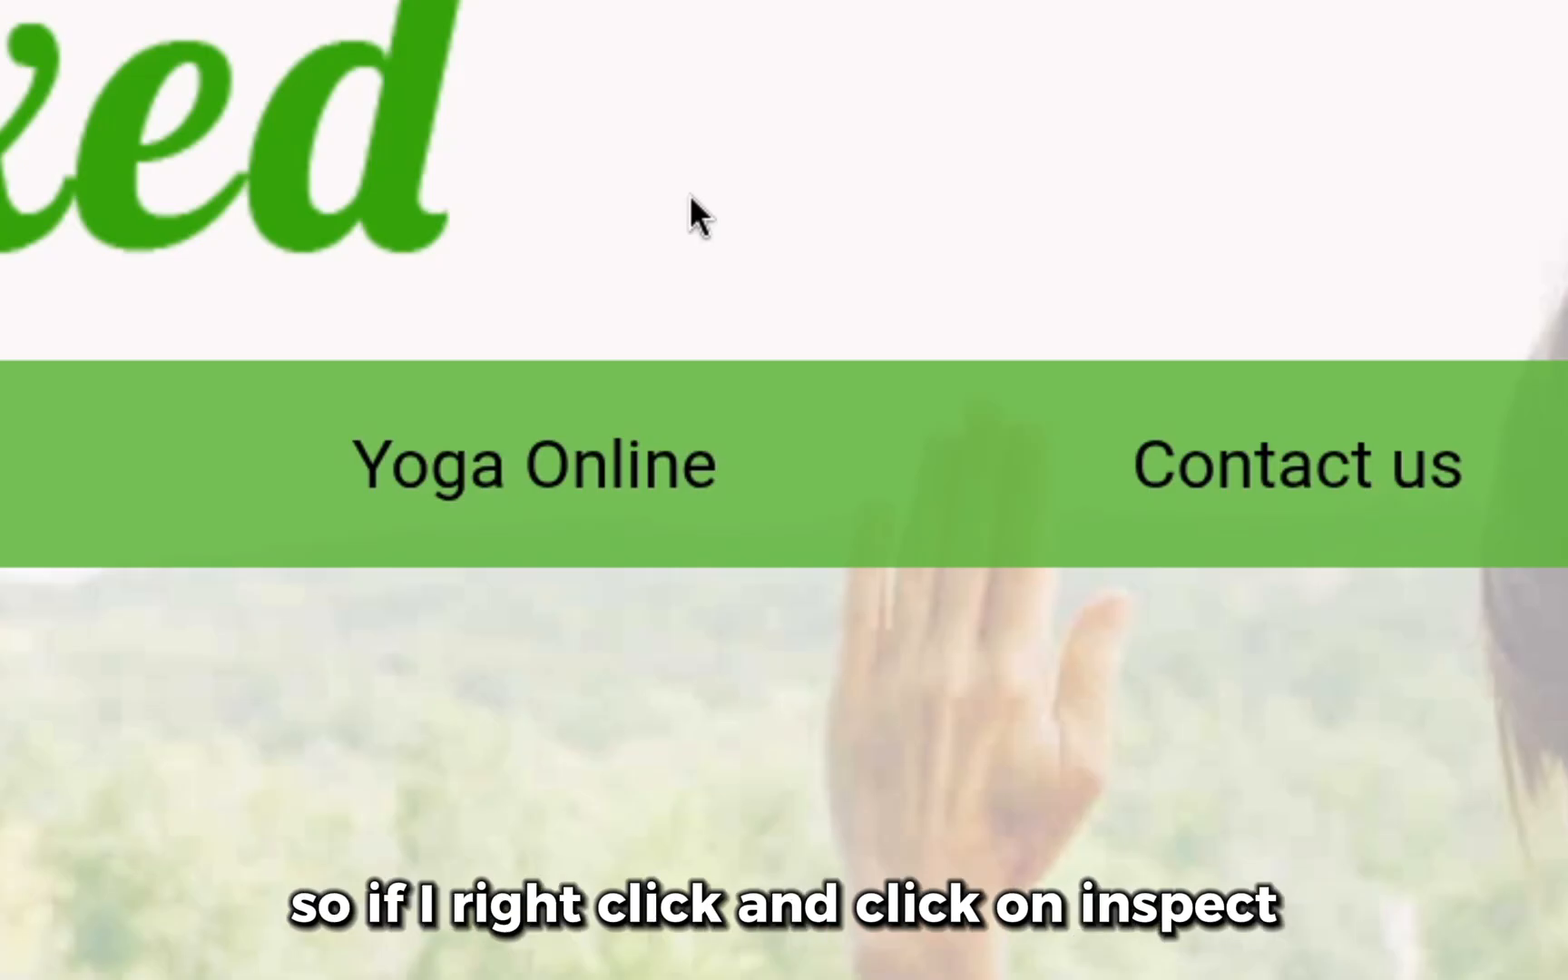
Step: Inspect the page and show the Sources file tree for saturn.picoctf.net
right_click(701, 214)
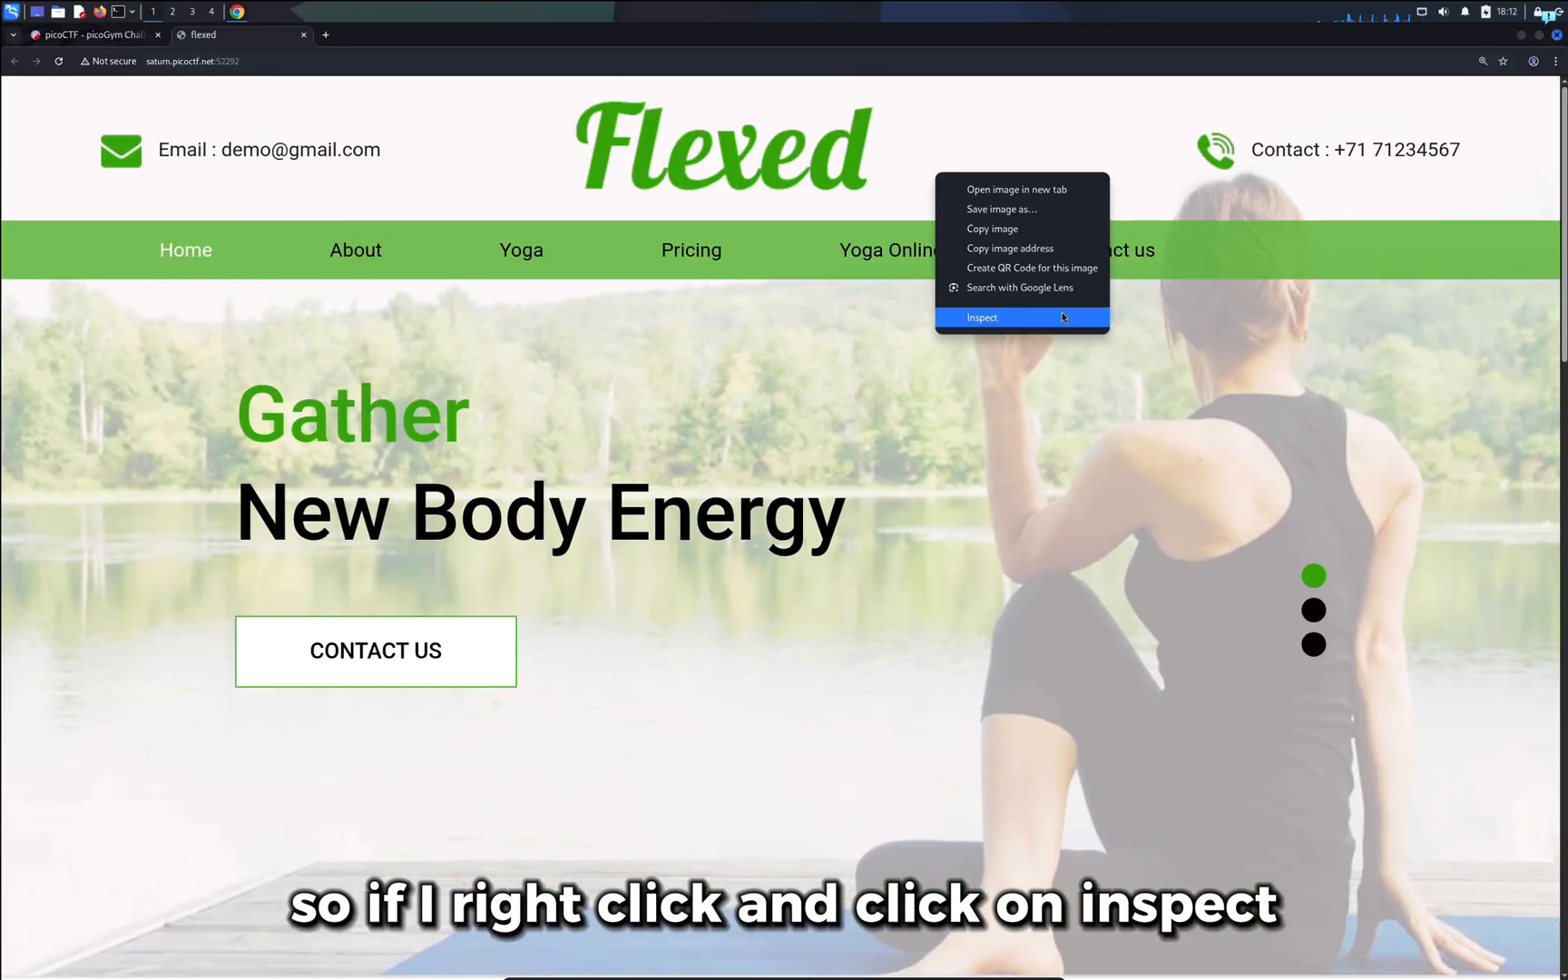
click(982, 318)
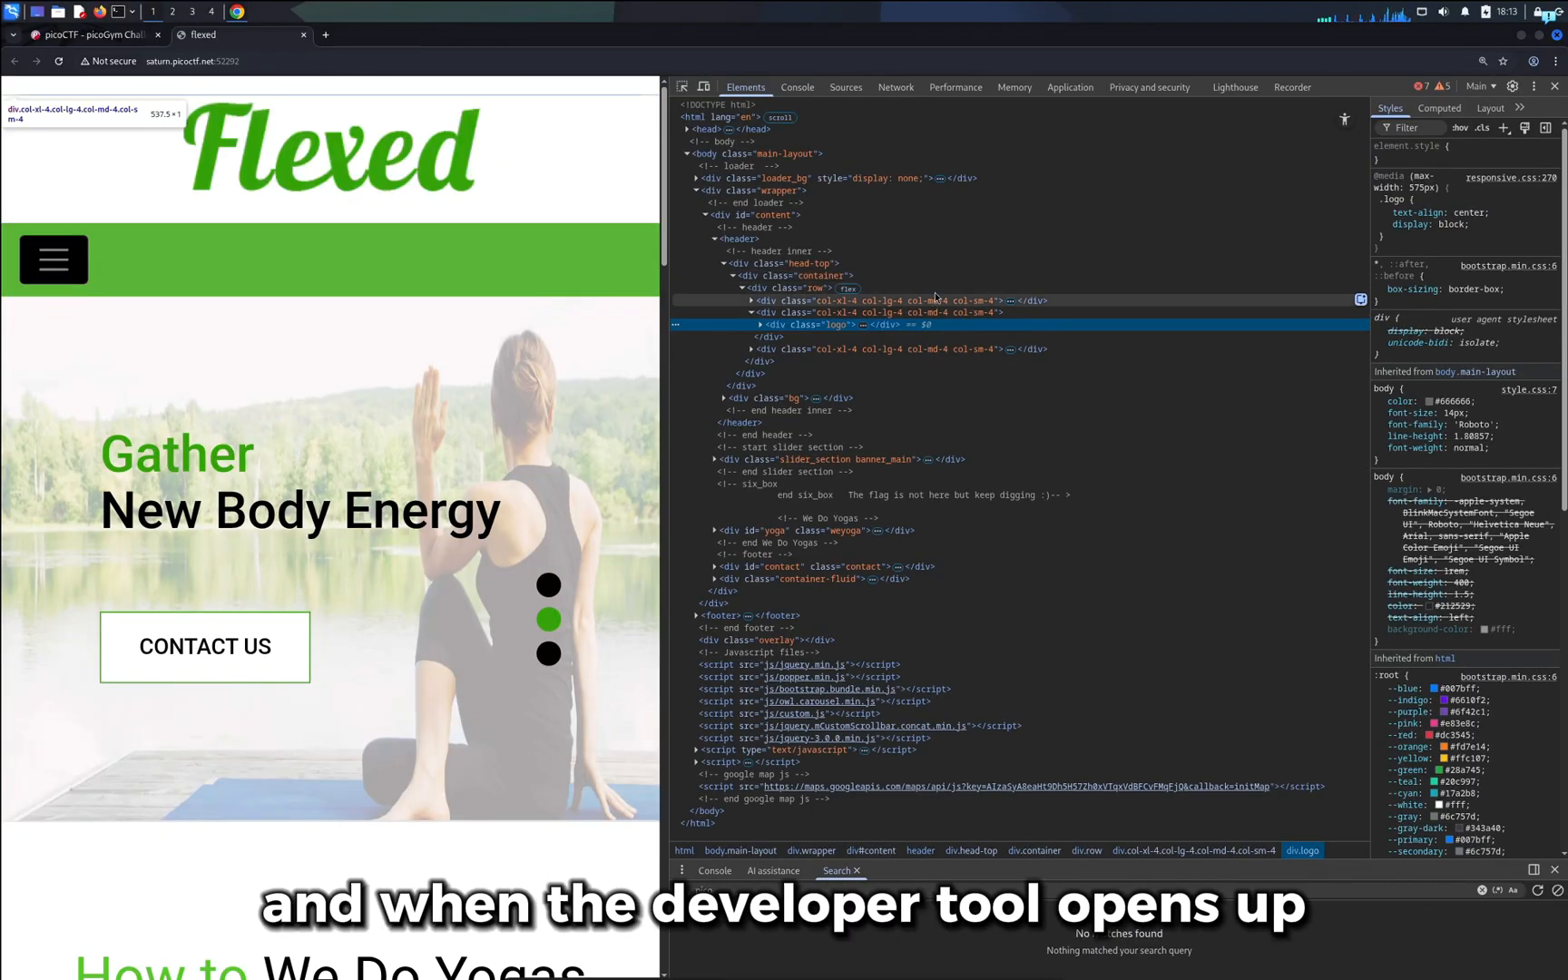
click(845, 87)
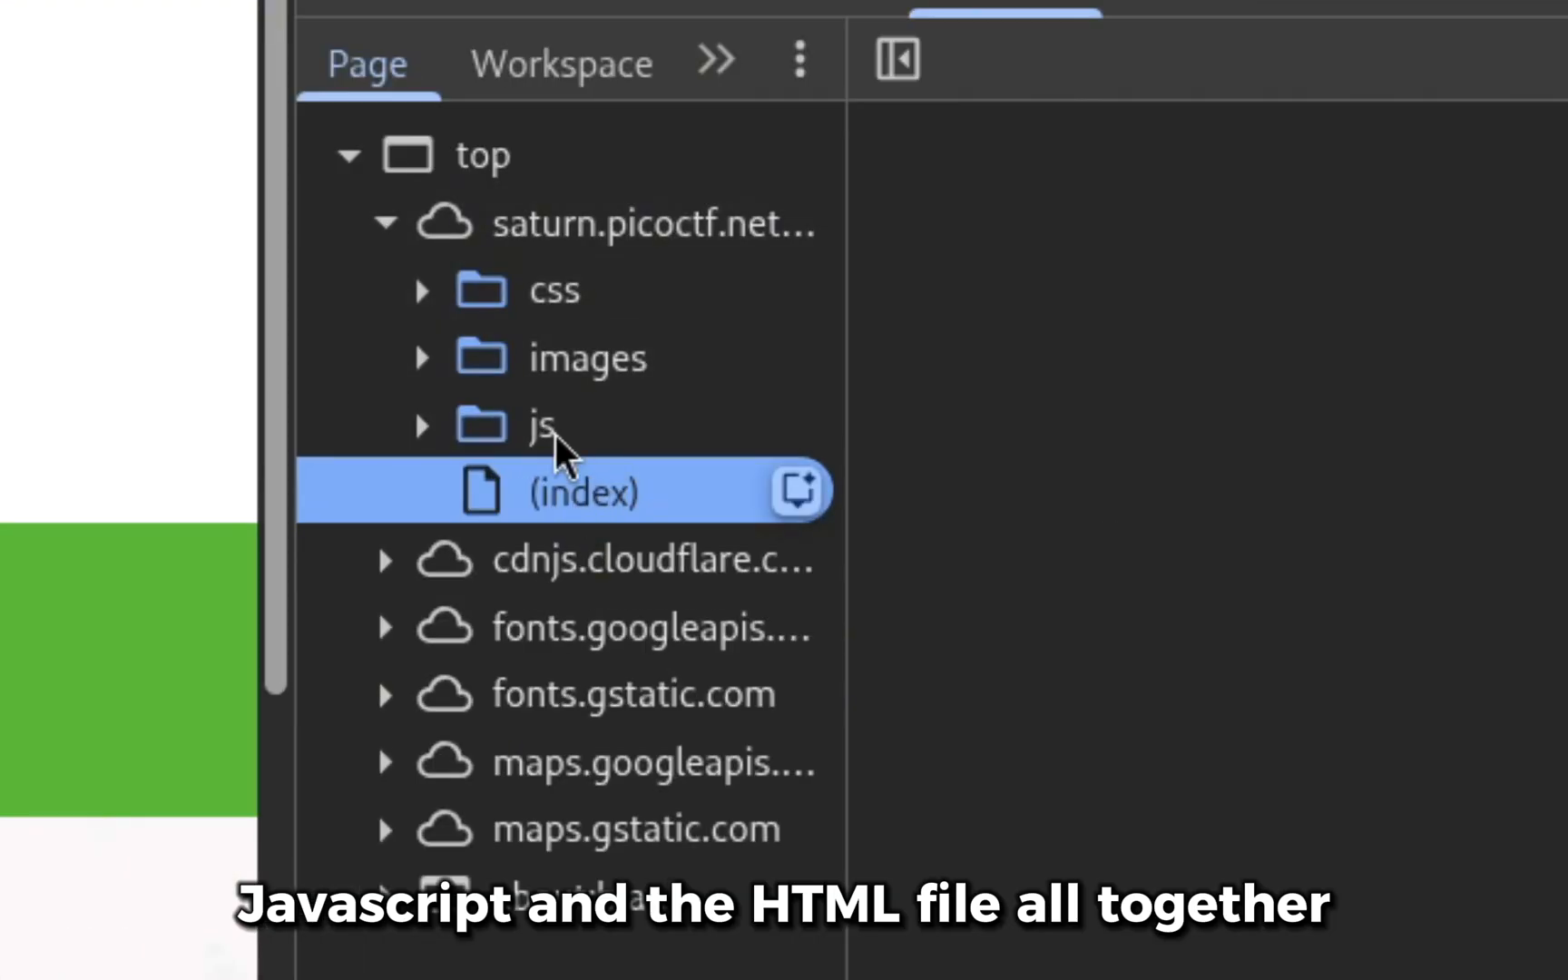
Step: Search all of the saturn.picoctf.net site files for "pico"
right_click(650, 265)
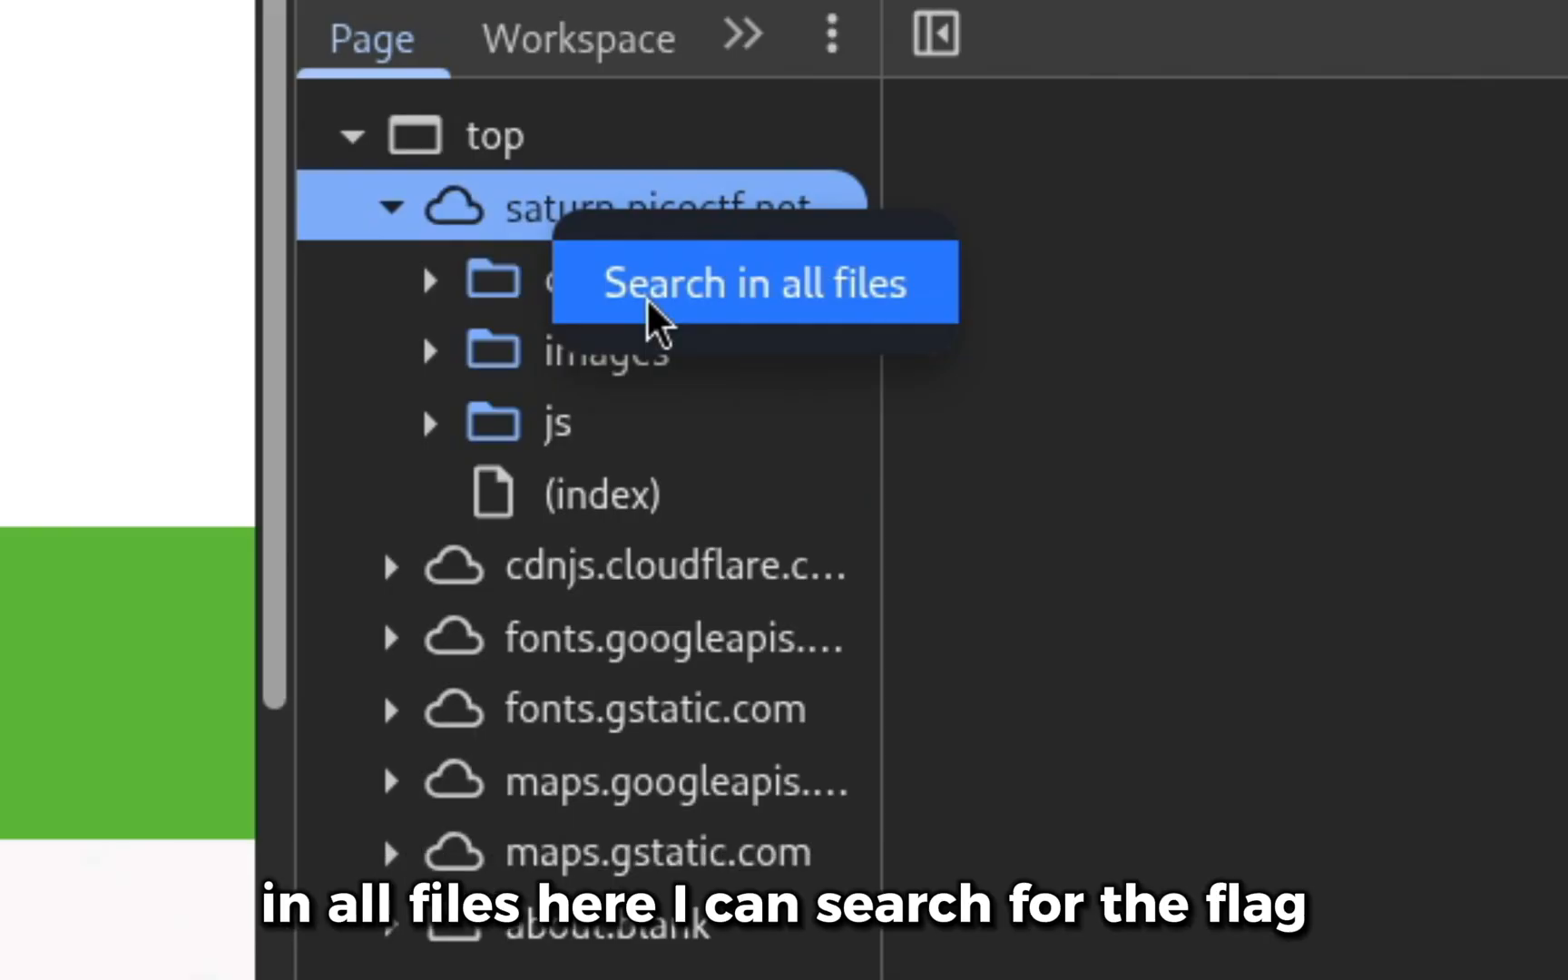
click(753, 283)
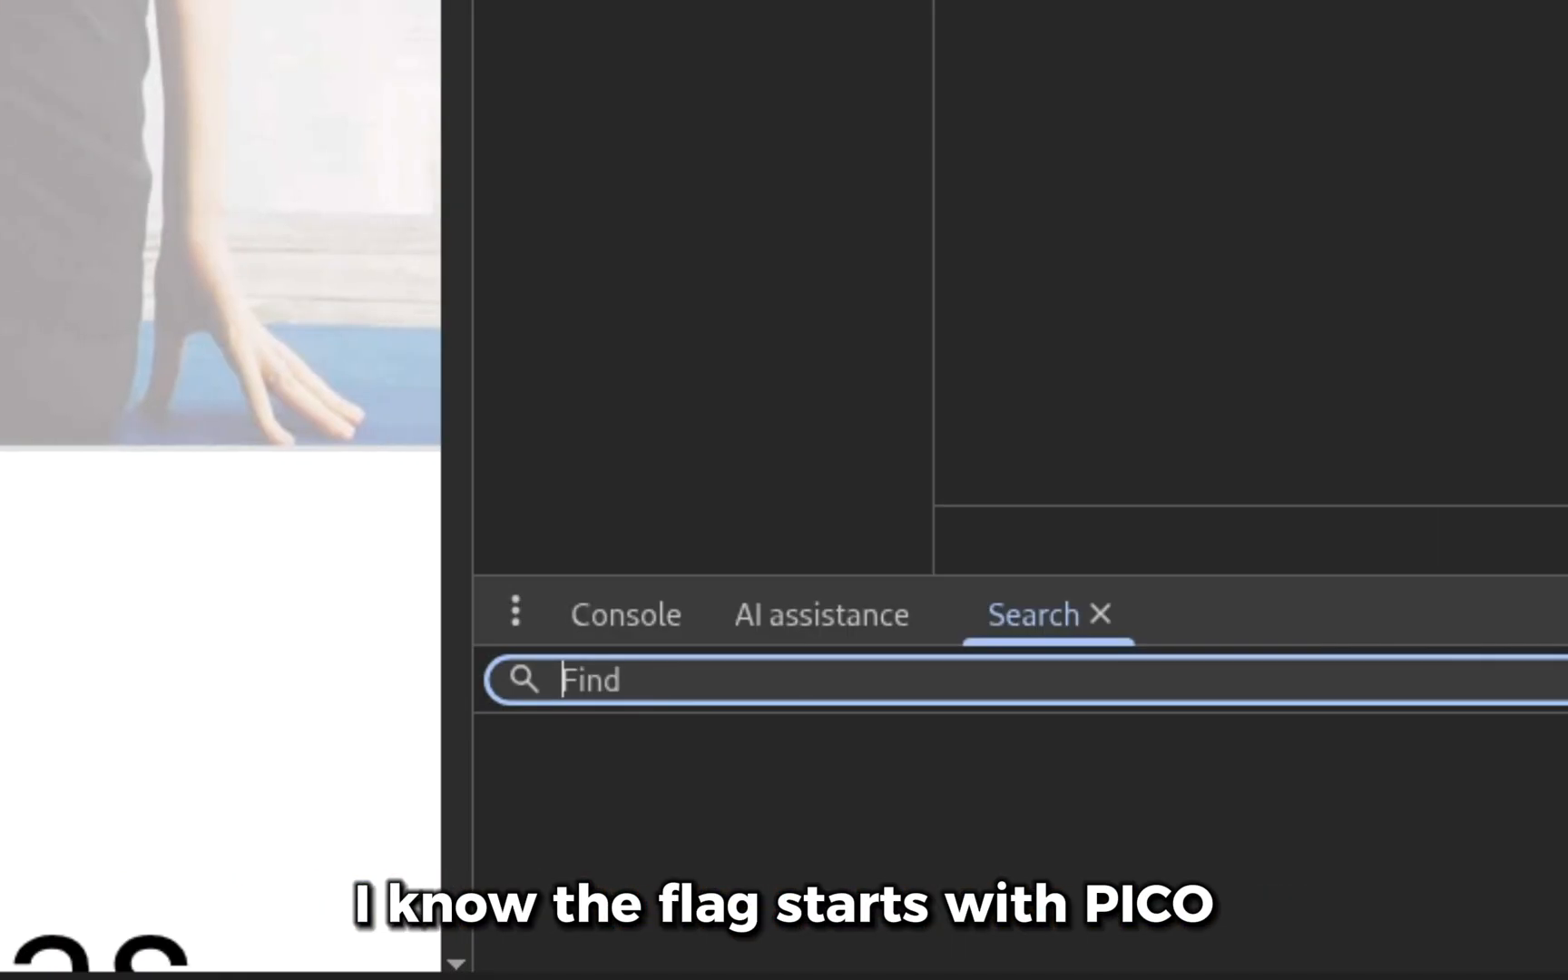
text(pico)
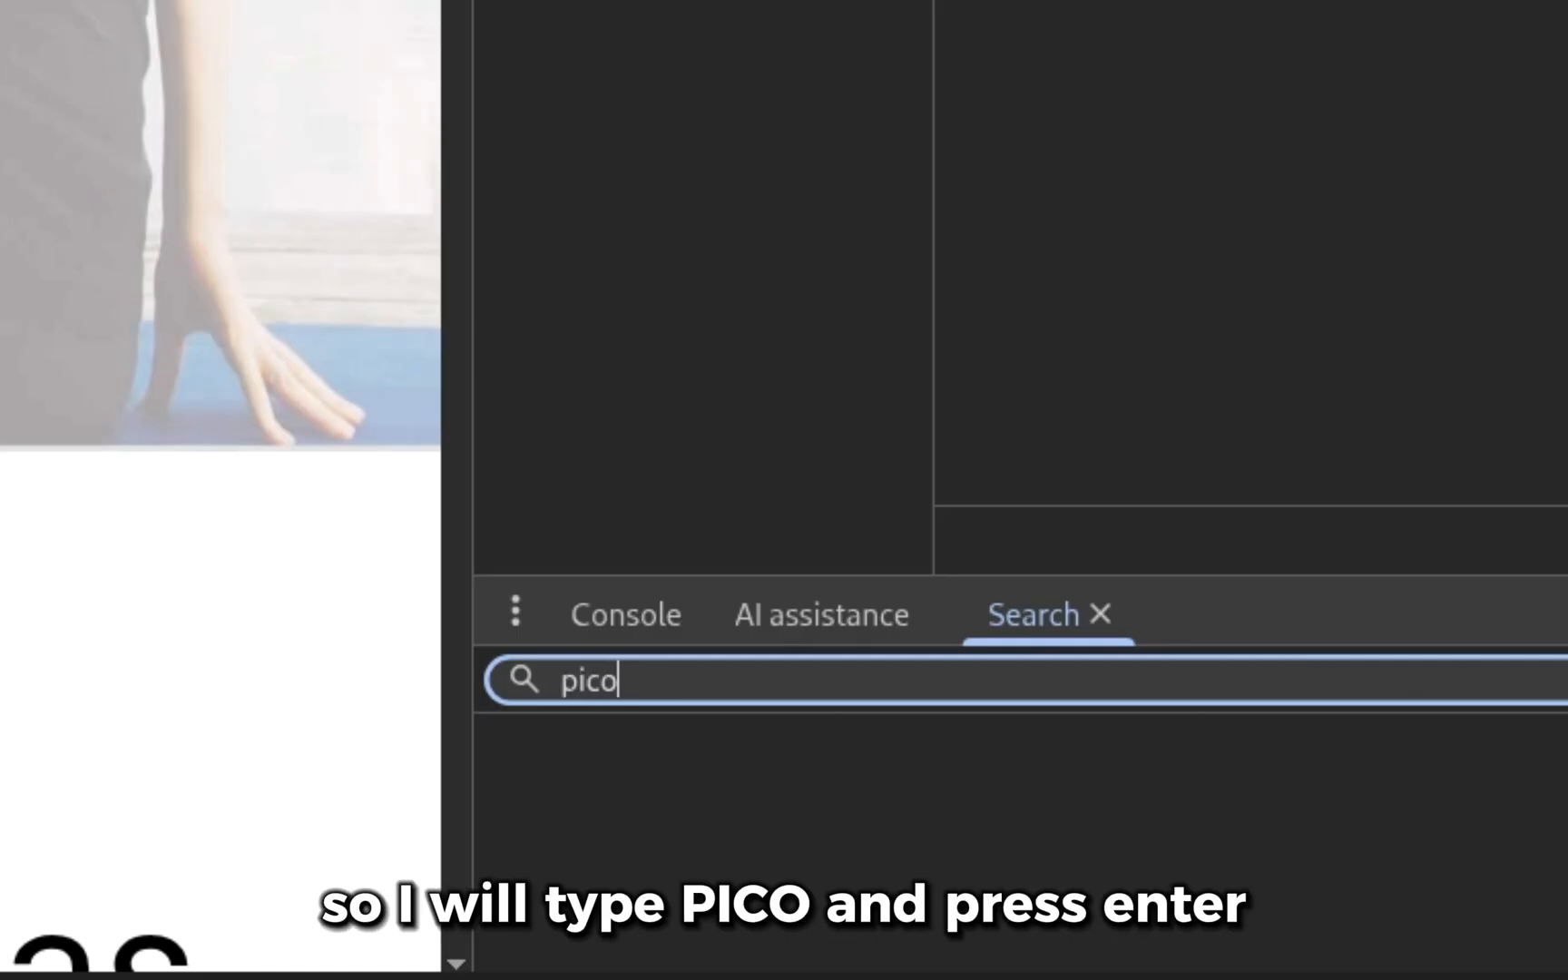
key(enter)
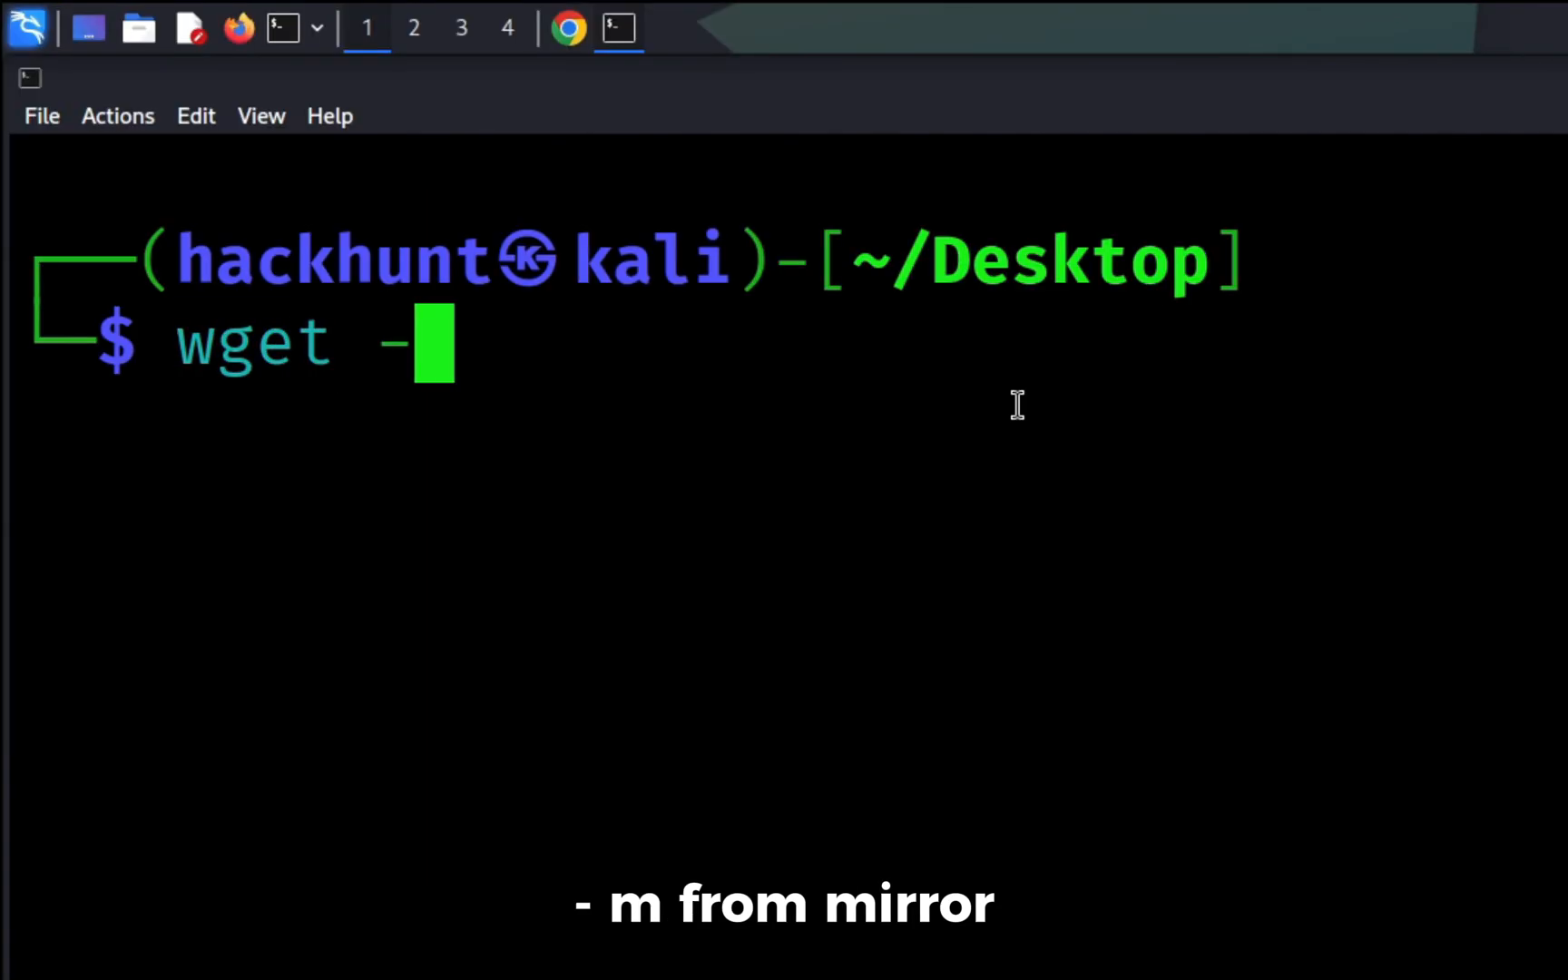
Step: Paste the challenge site URL into the wget -m mirror command
right_click(251, 172)
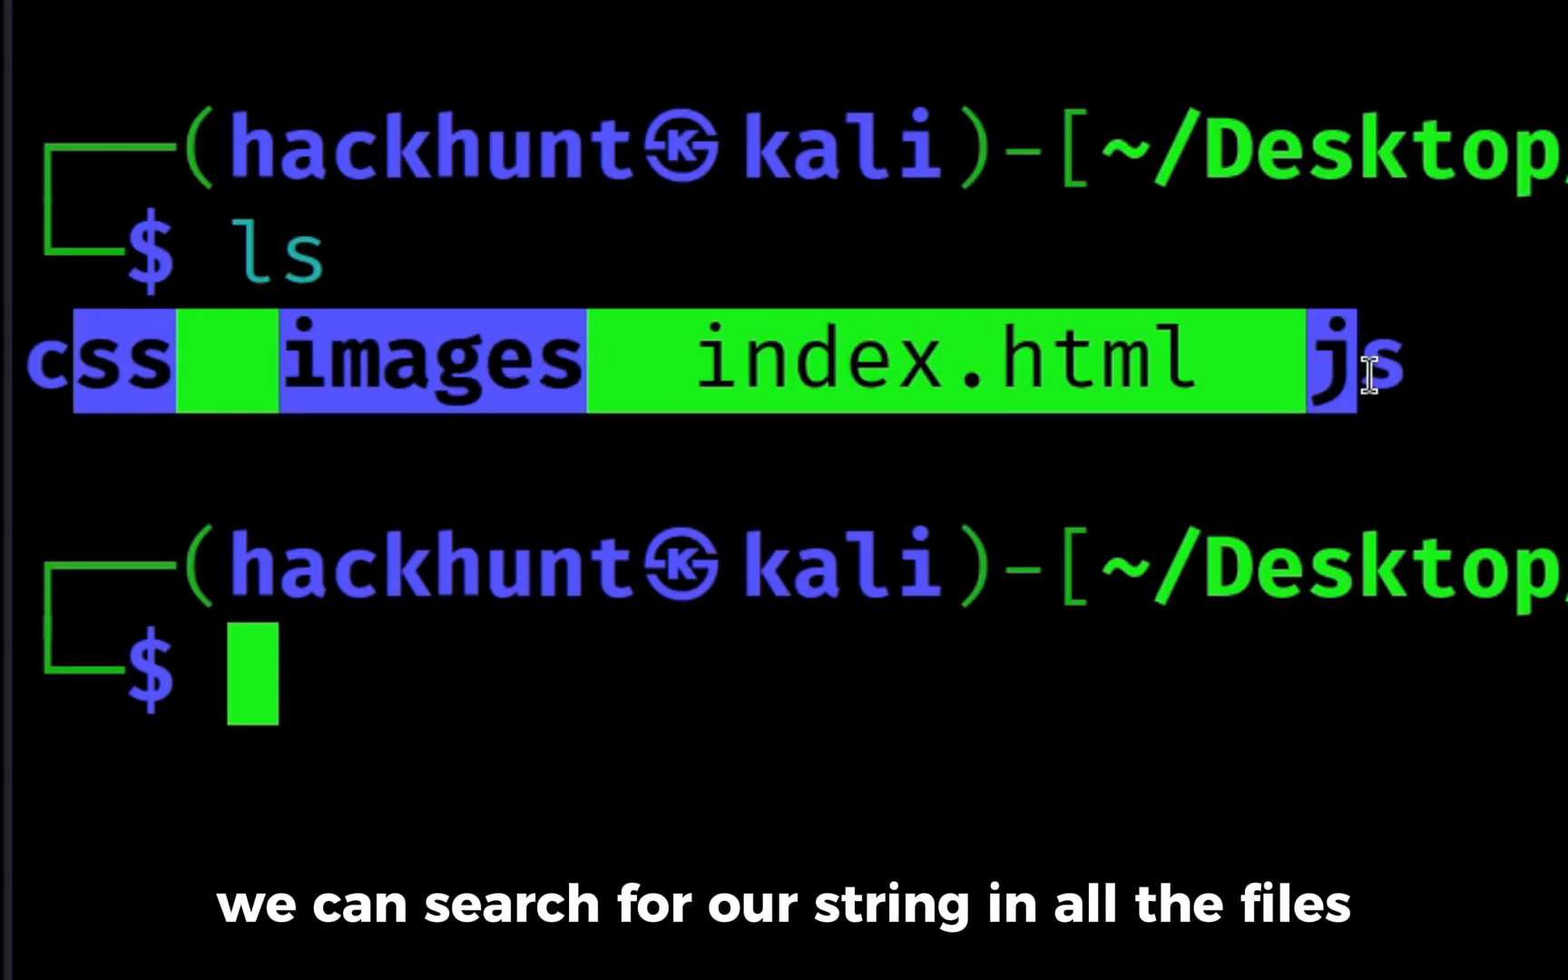
Step: Run grep -R for "pico" in the mirrored folder to reveal the picoCTF flag
text(grep -R ")
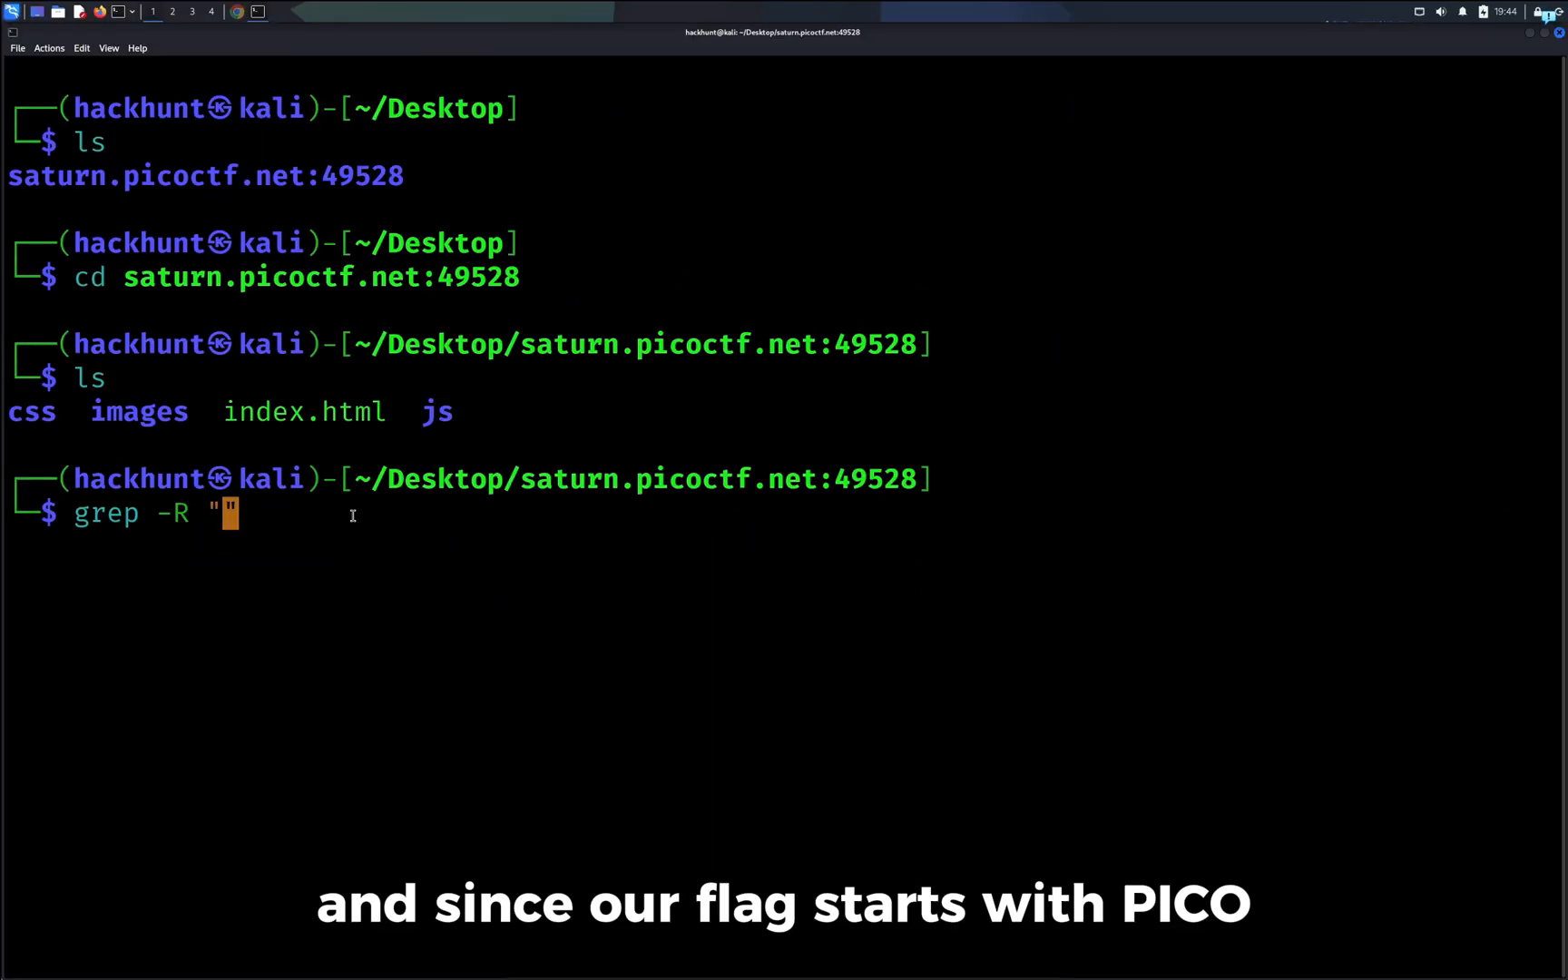
text(PICO)
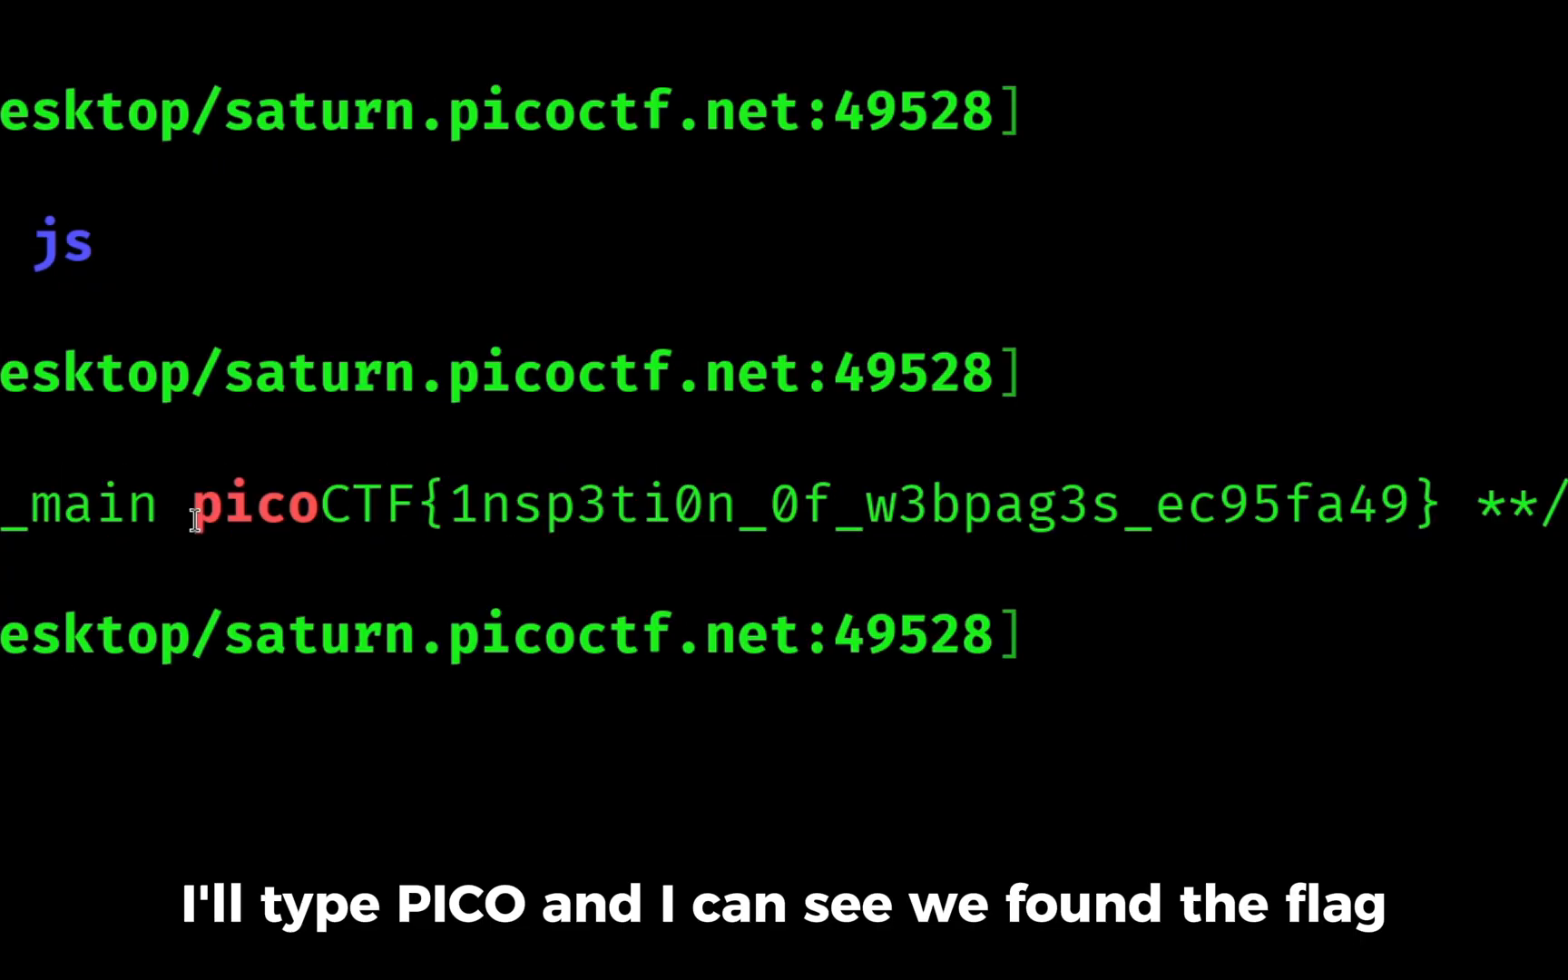